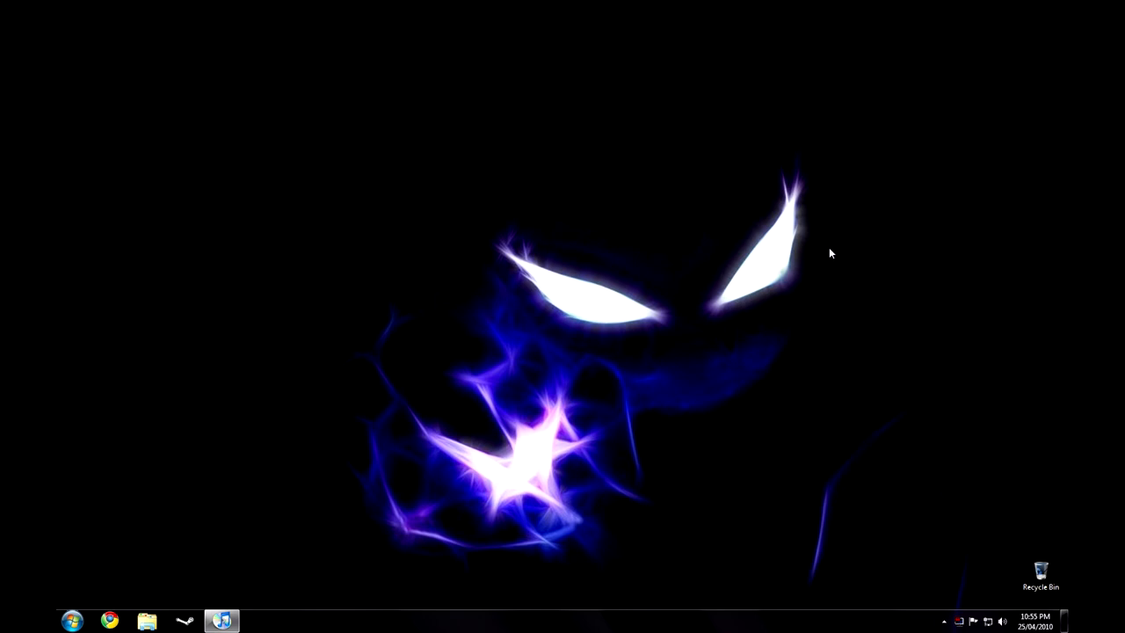
pyautogui.moveTo(348, 467)
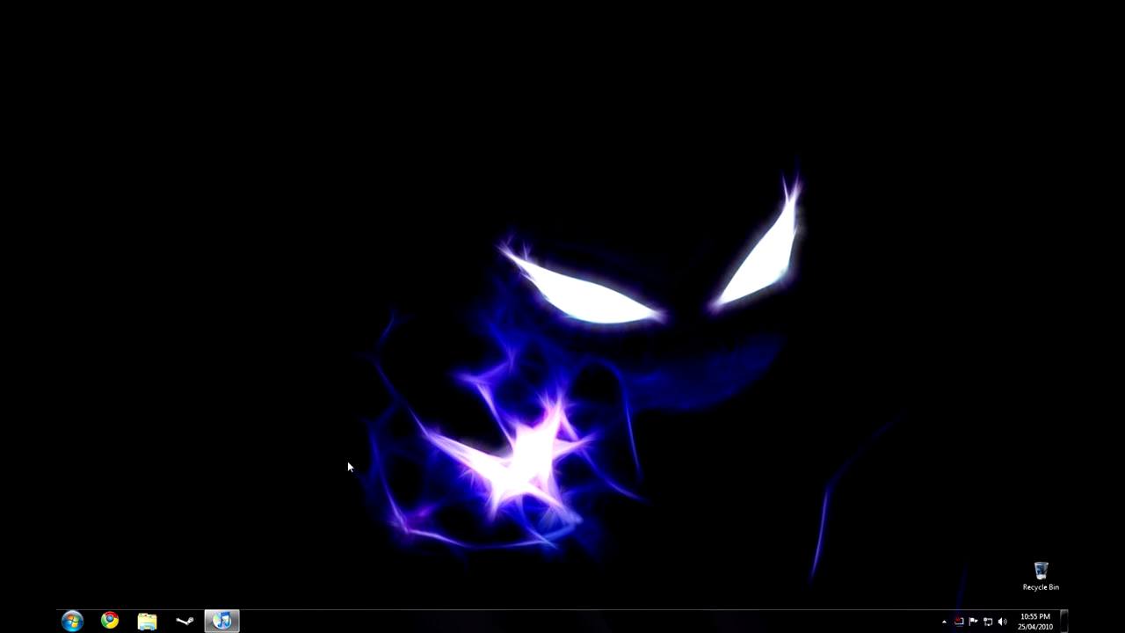
# Step: Check the connected iPod's summary in iTunes, then browse into the iPod drive from Computer
pyautogui.click(222, 622)
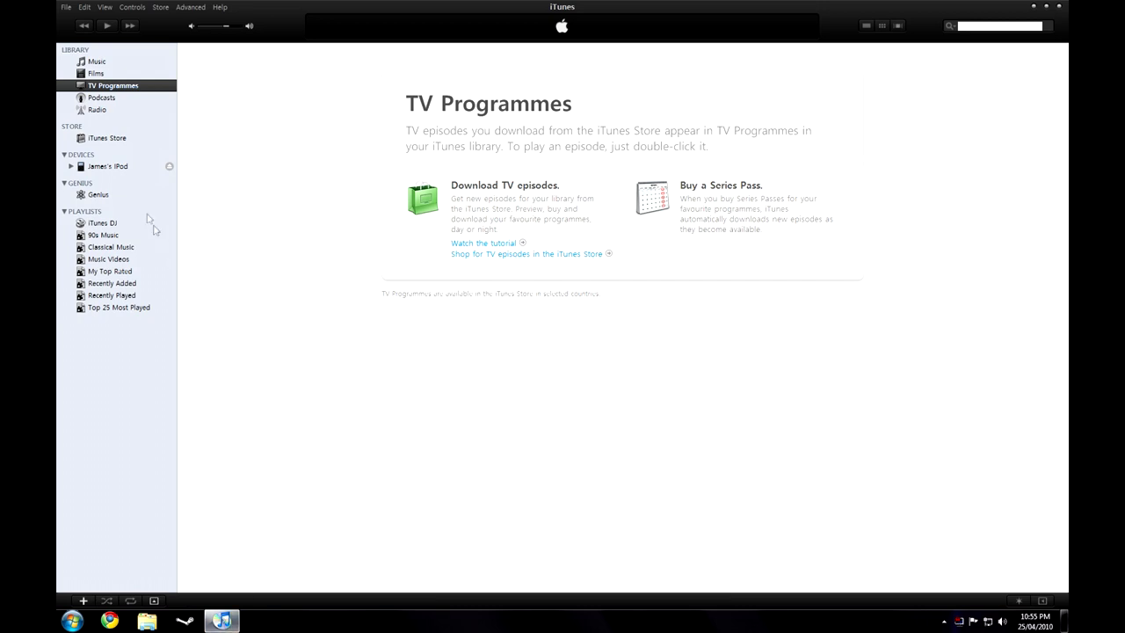
pyautogui.click(109, 165)
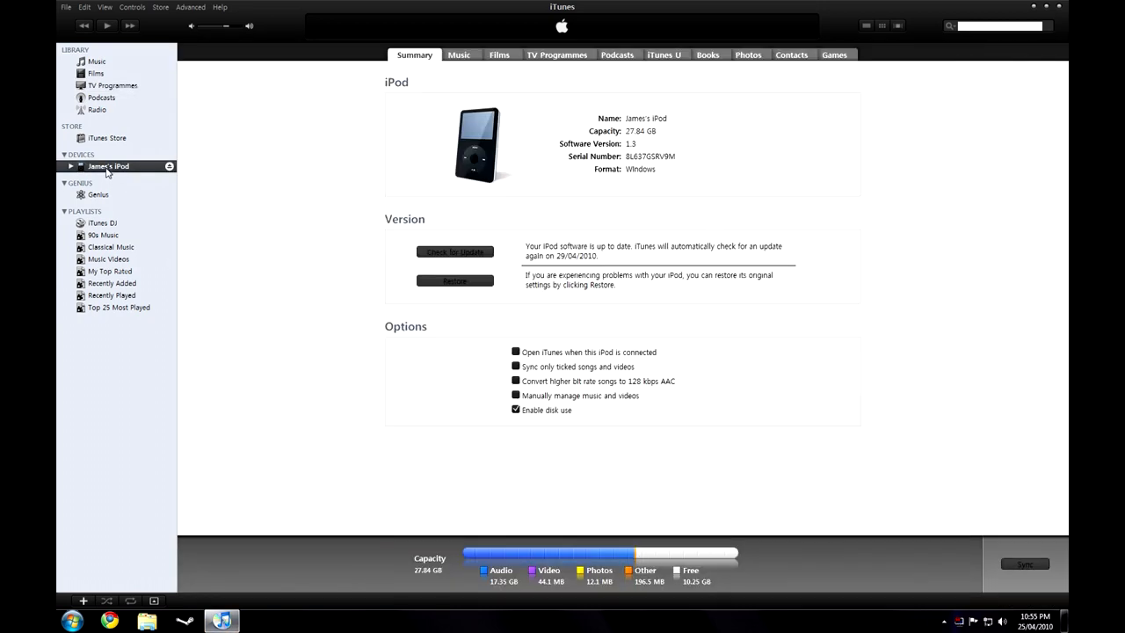
pyautogui.moveTo(566, 413)
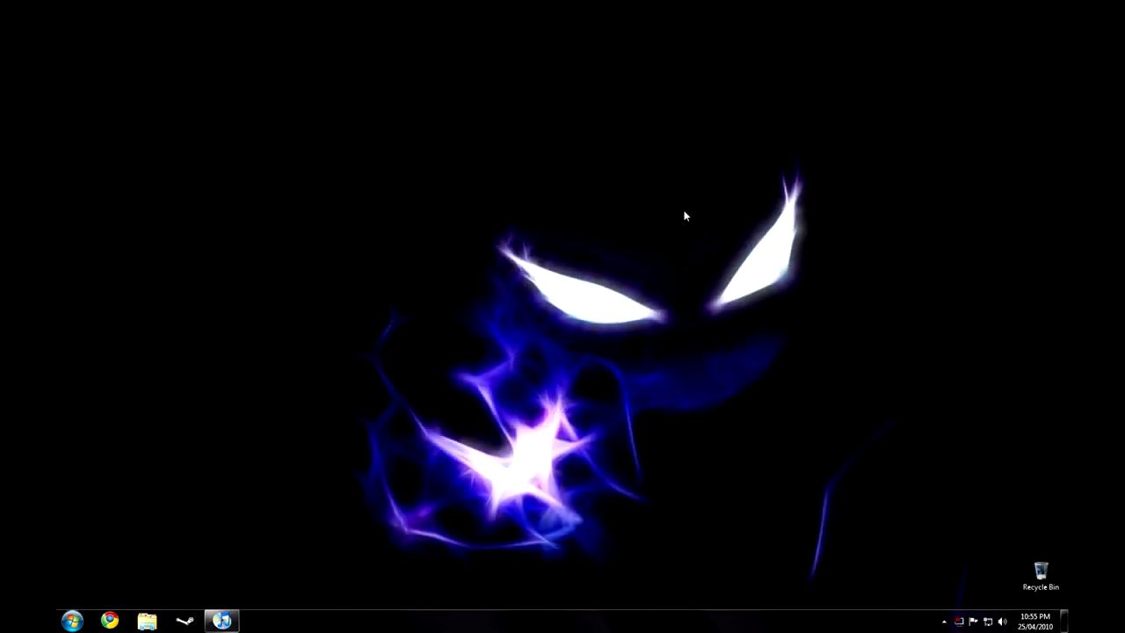
pyautogui.moveTo(207, 536)
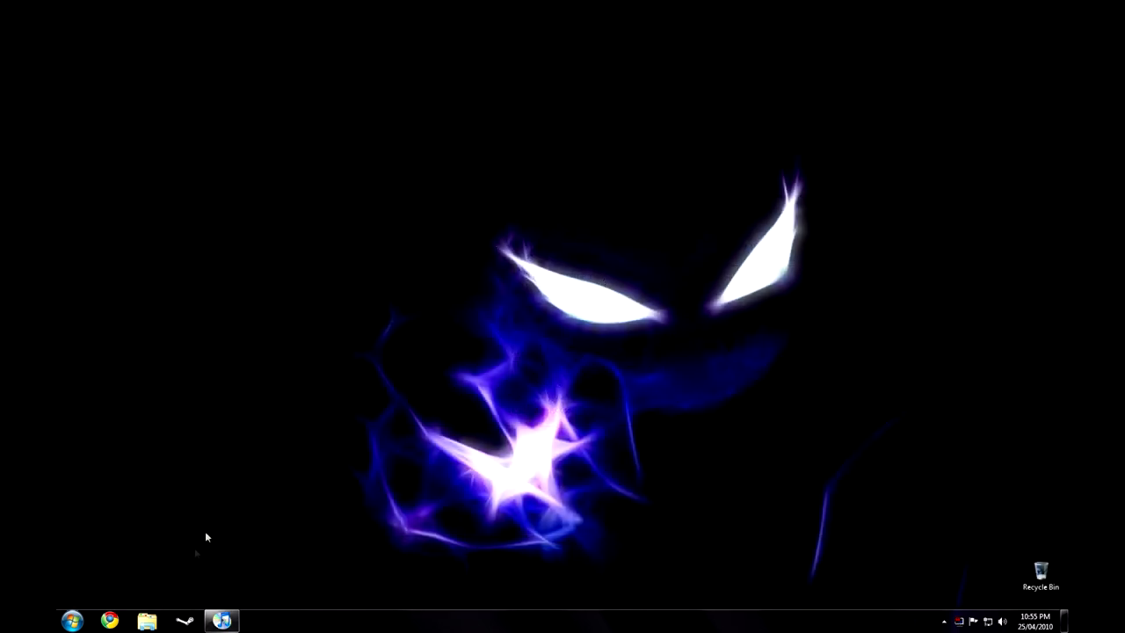
pyautogui.click(148, 621)
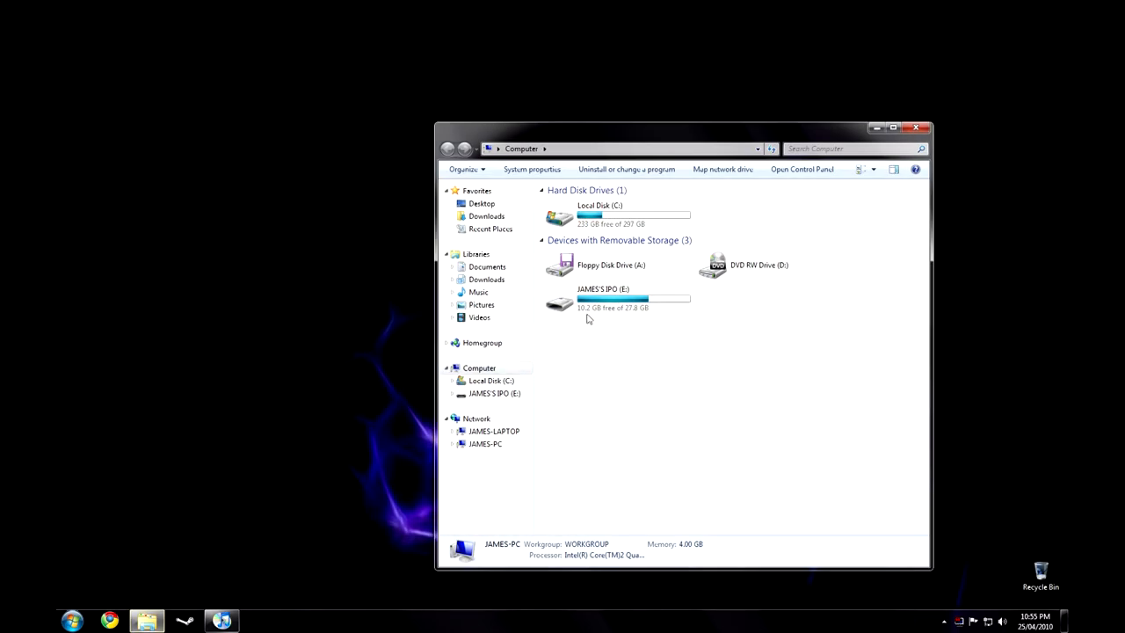
pyautogui.doubleClick(601, 299)
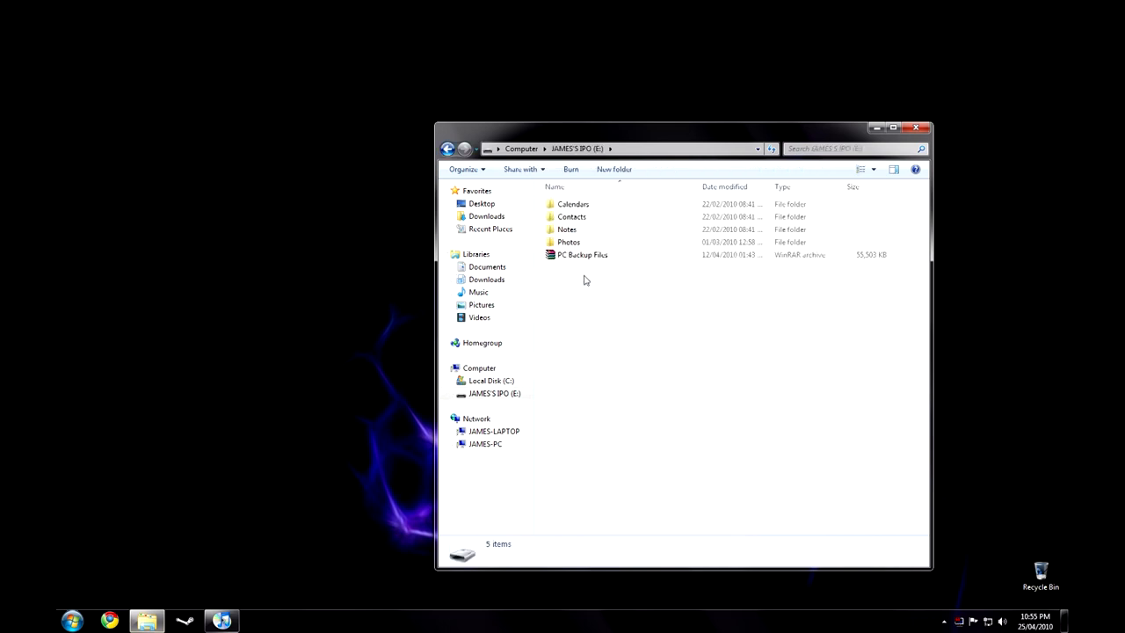
# Step: In Folder Options > View, enable 'Show hidden files, folders, and drives' so iPod_Control appears
pyautogui.press('alt')
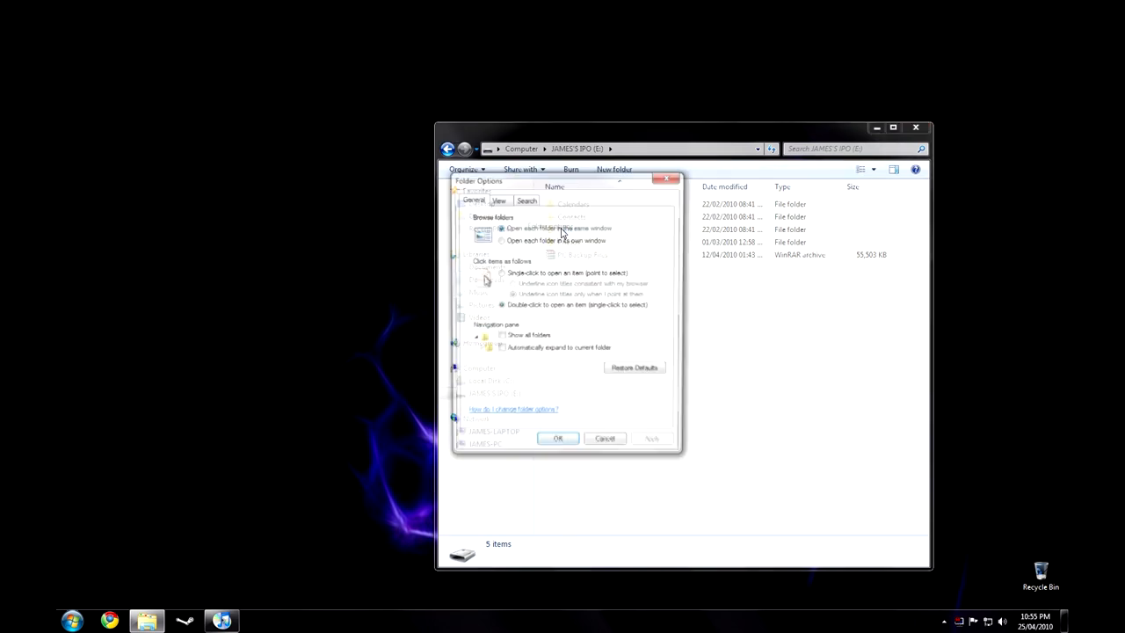
pyautogui.click(498, 199)
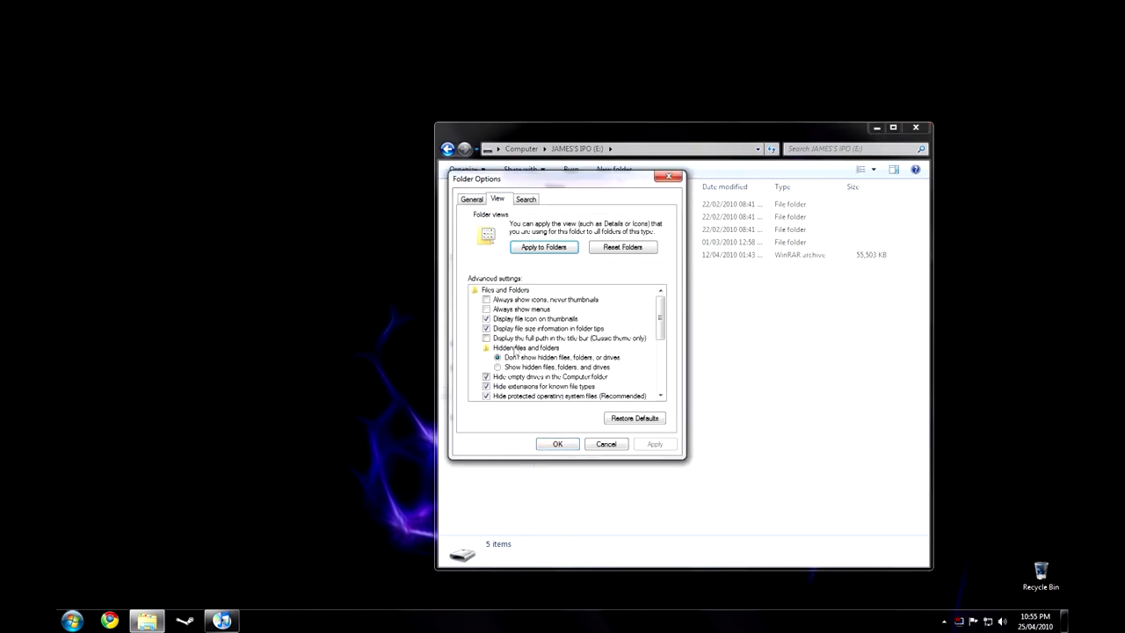
pyautogui.click(498, 367)
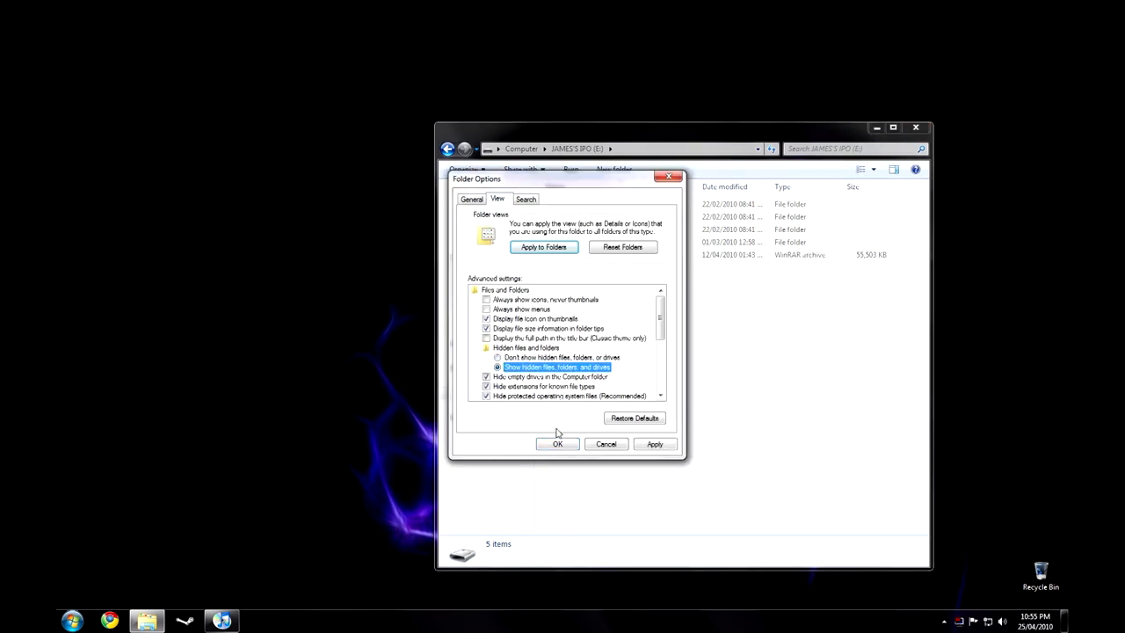
pyautogui.click(557, 443)
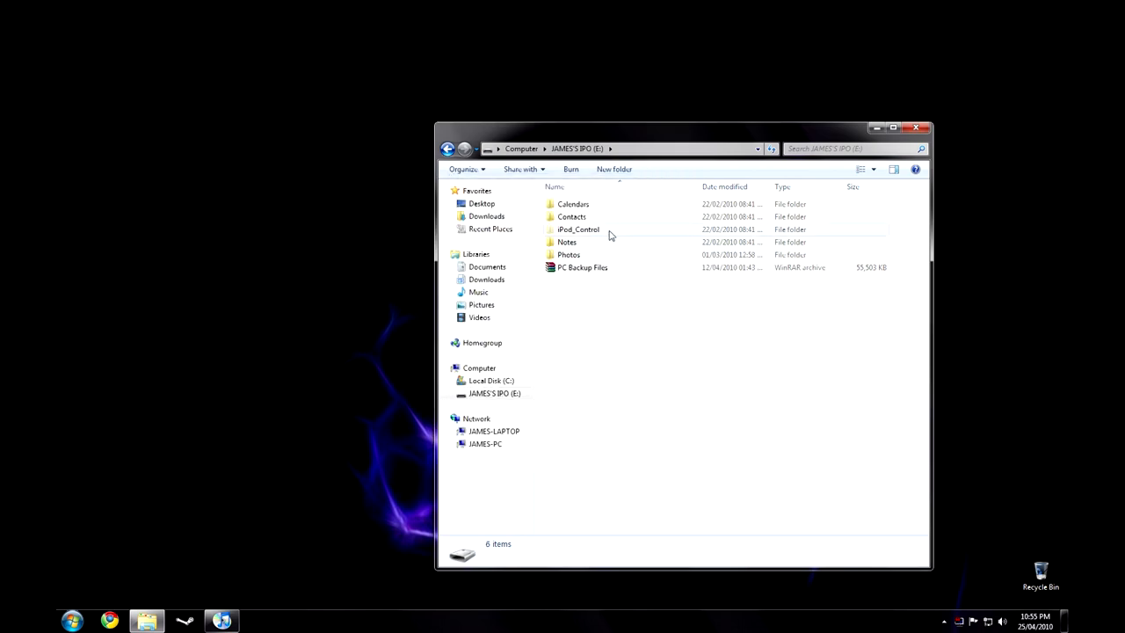
# Step: Browse iPod_Control > Music, inspect the cryptically named songs in F00, and return to Music
pyautogui.doubleClick(578, 229)
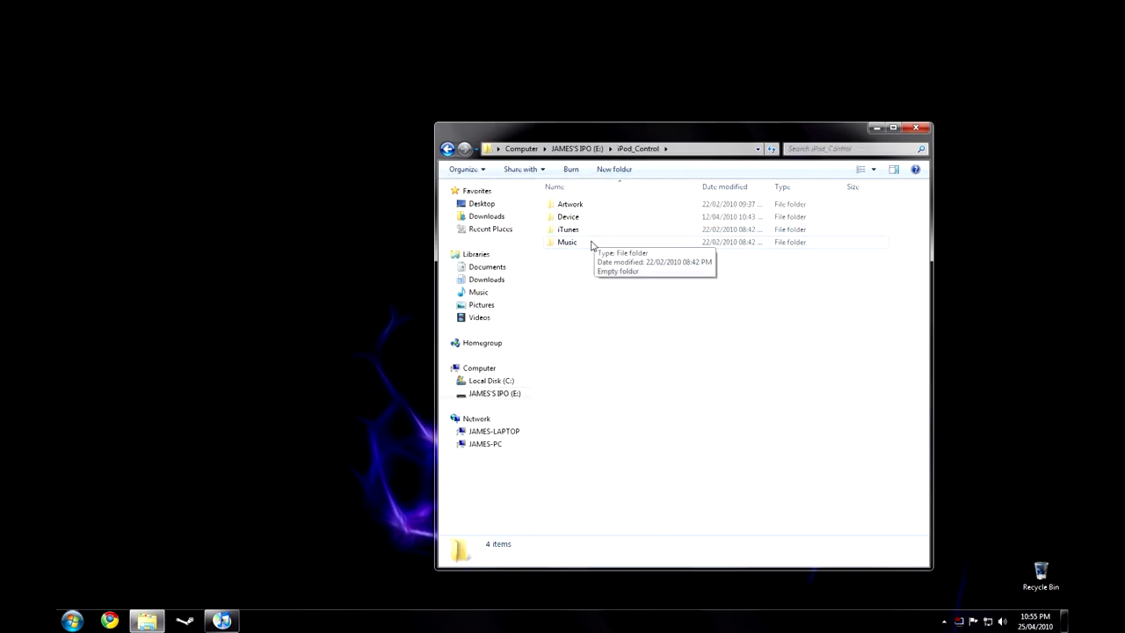
pyautogui.doubleClick(566, 242)
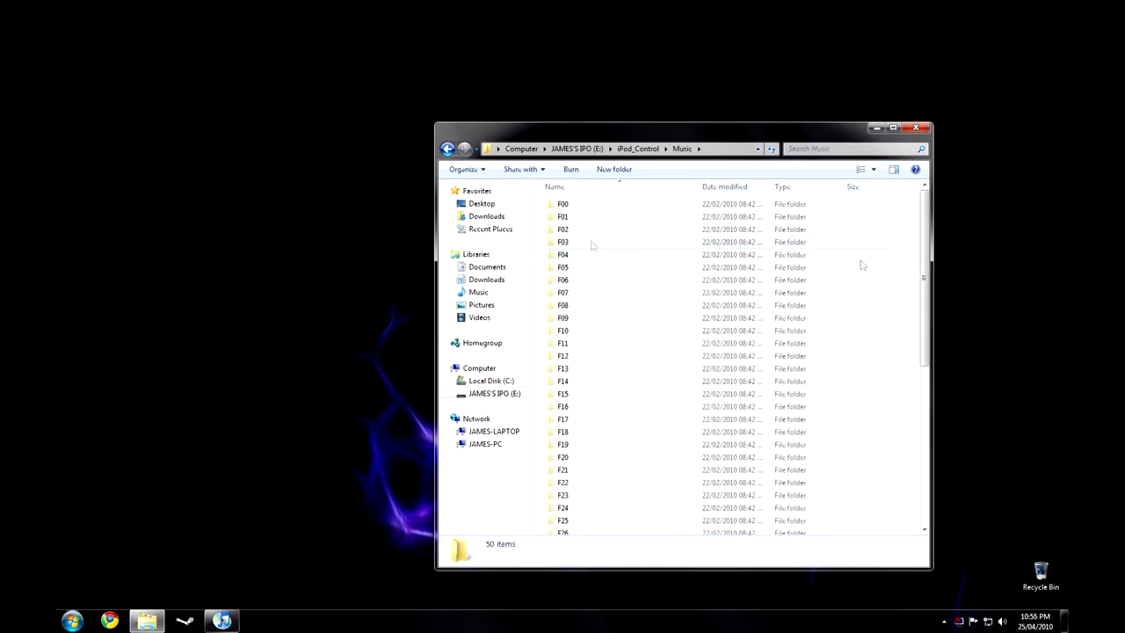
pyautogui.moveTo(891, 225)
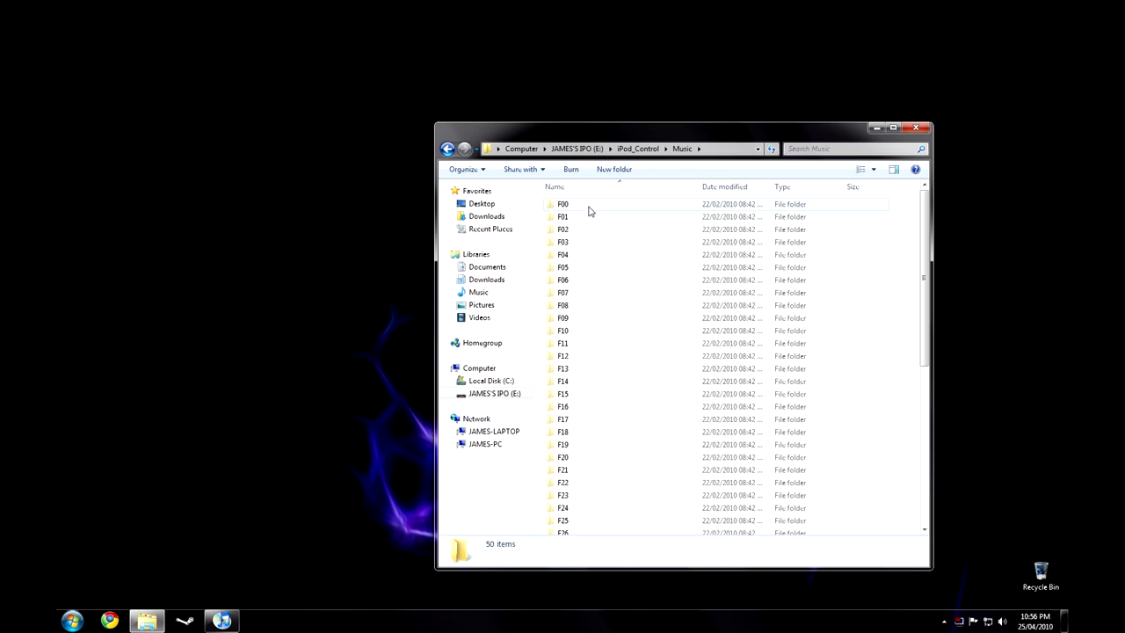
pyautogui.moveTo(563, 204)
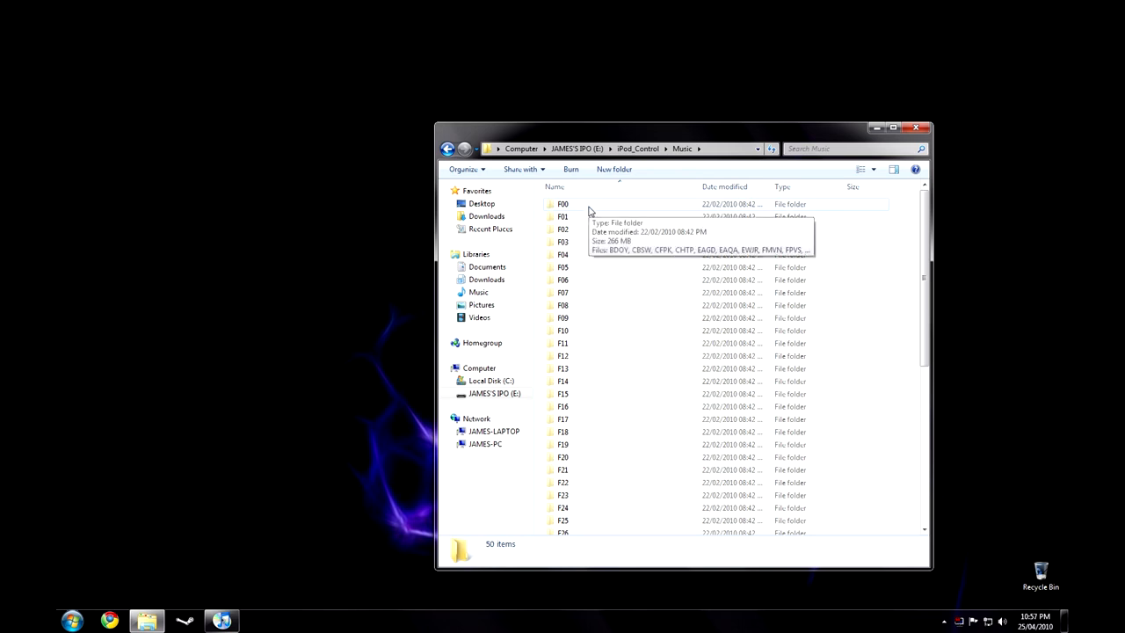
pyautogui.doubleClick(562, 204)
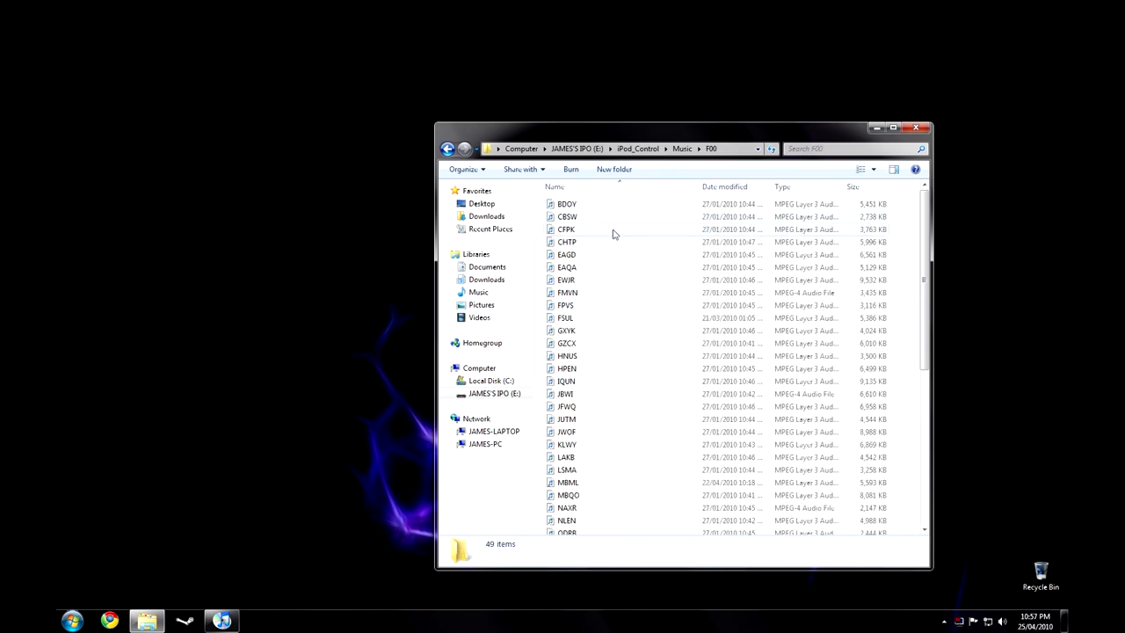
pyautogui.scroll(-3)
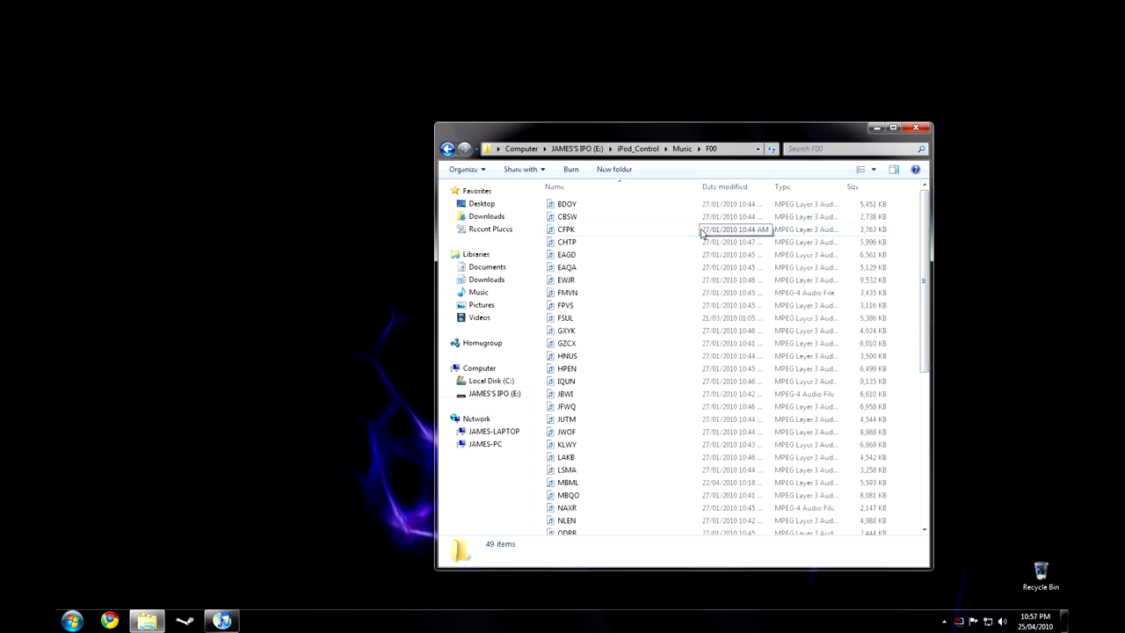
pyautogui.moveTo(622, 225)
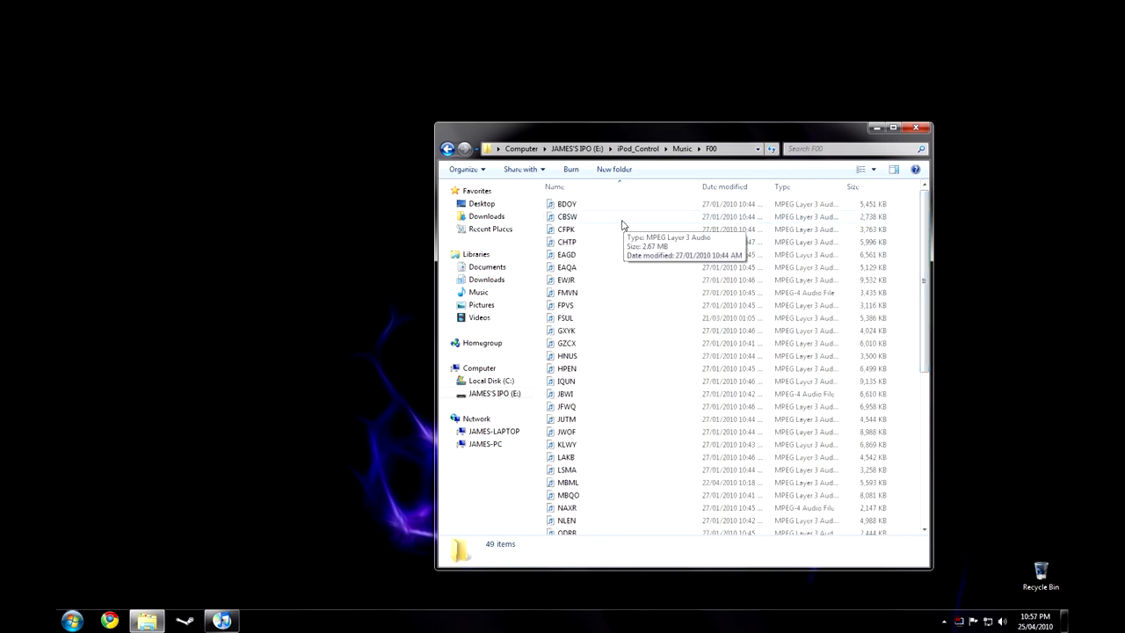
pyautogui.click(682, 147)
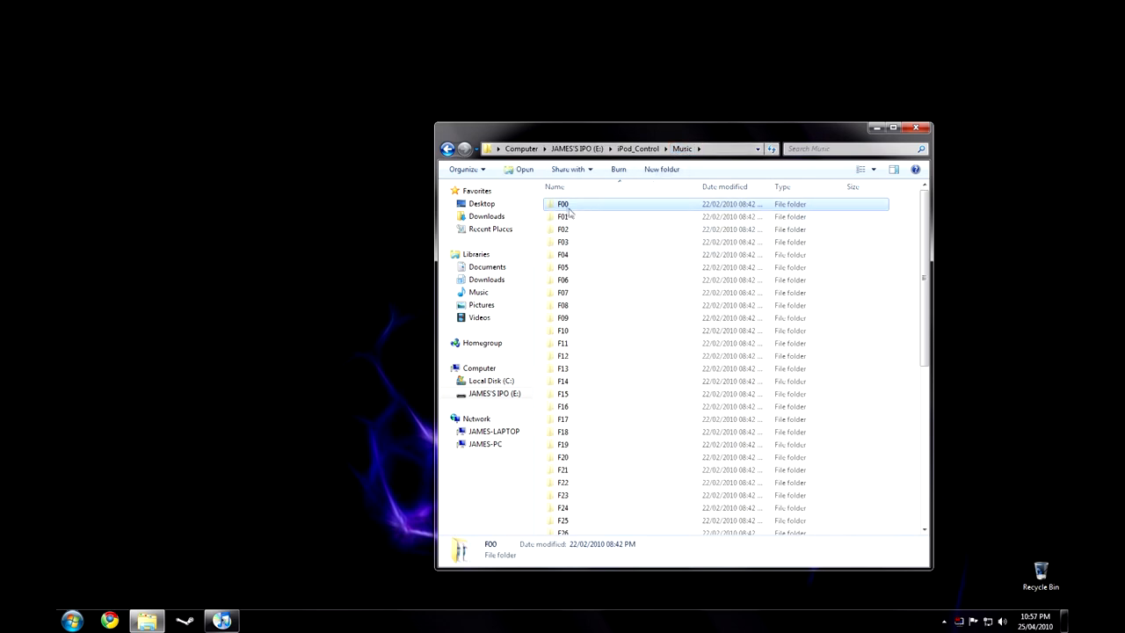
# Step: Copy the F00 folder from the iPod's Music folder and paste it onto the desktop
pyautogui.rightClick(562, 204)
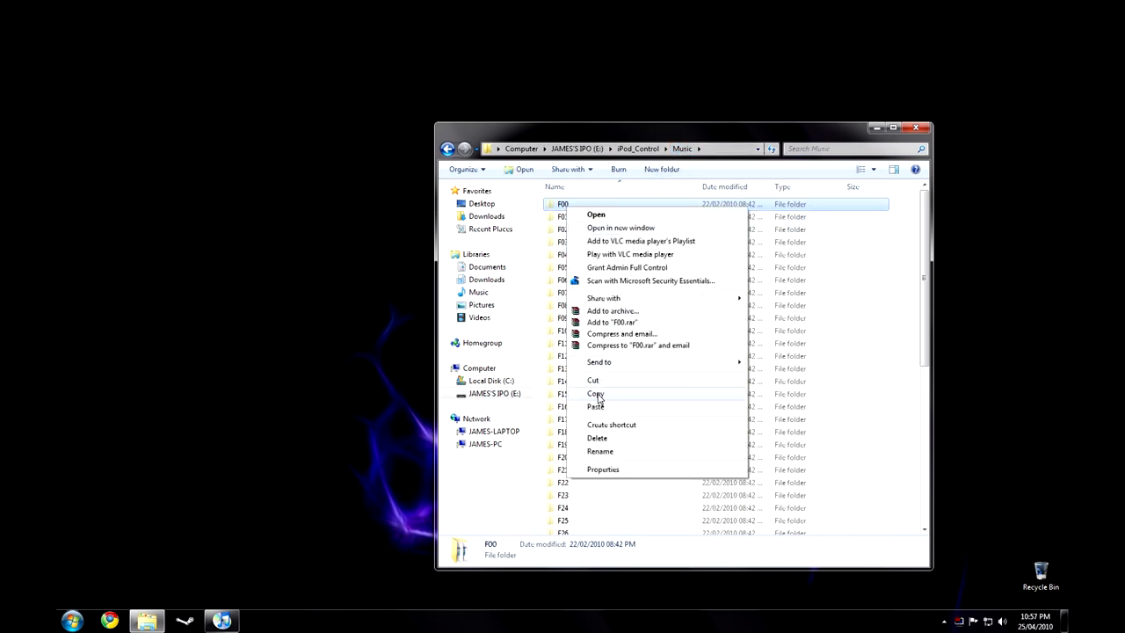
pyautogui.scroll(-3)
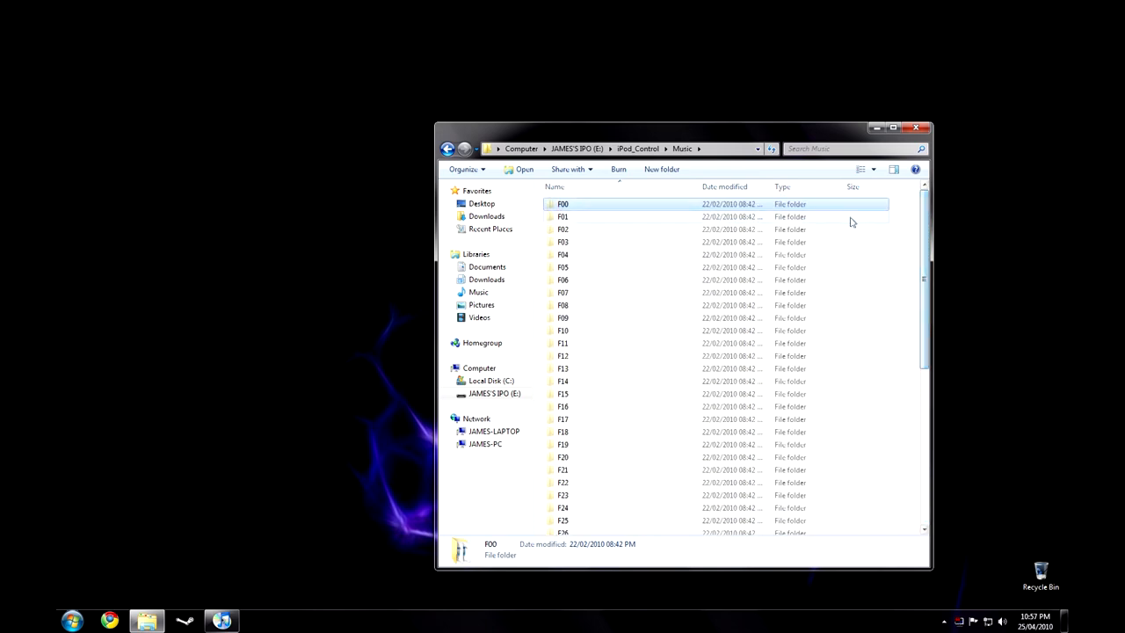
pyautogui.moveTo(134, 102)
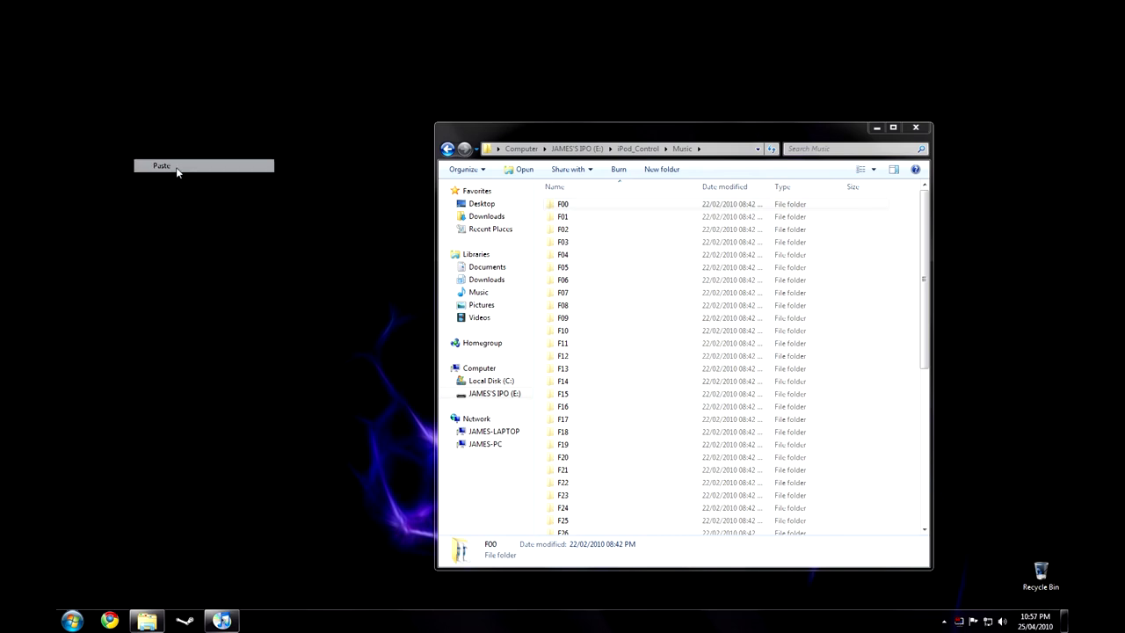
pyautogui.click(161, 165)
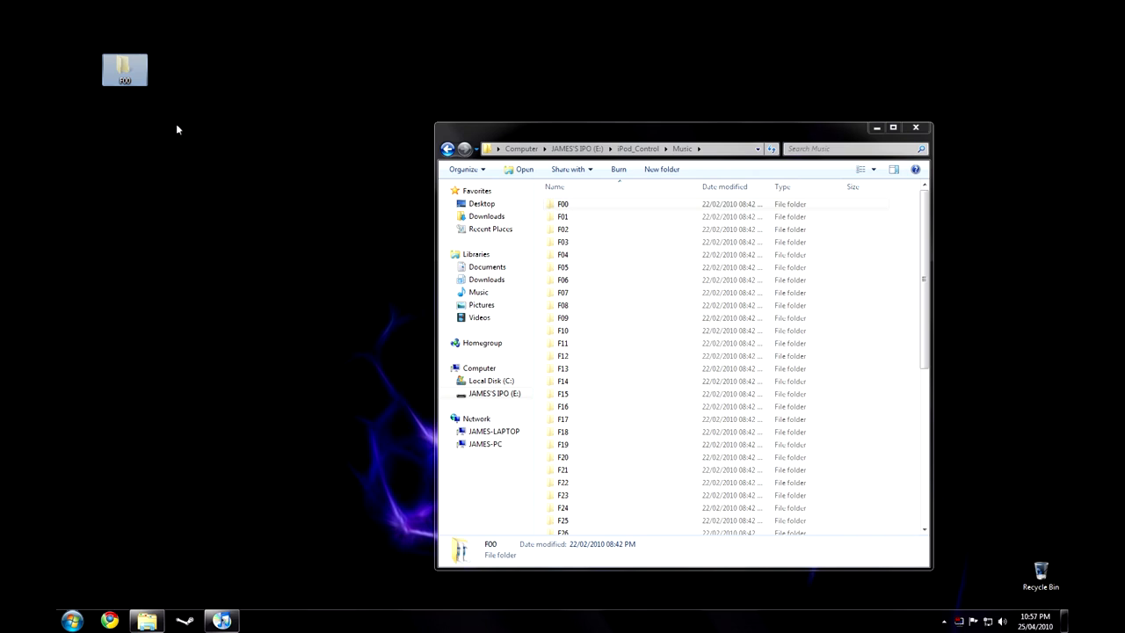
# Step: In F00's Properties, clear the Hidden attribute and apply it to all subfolders and files
pyautogui.rightClick(123, 70)
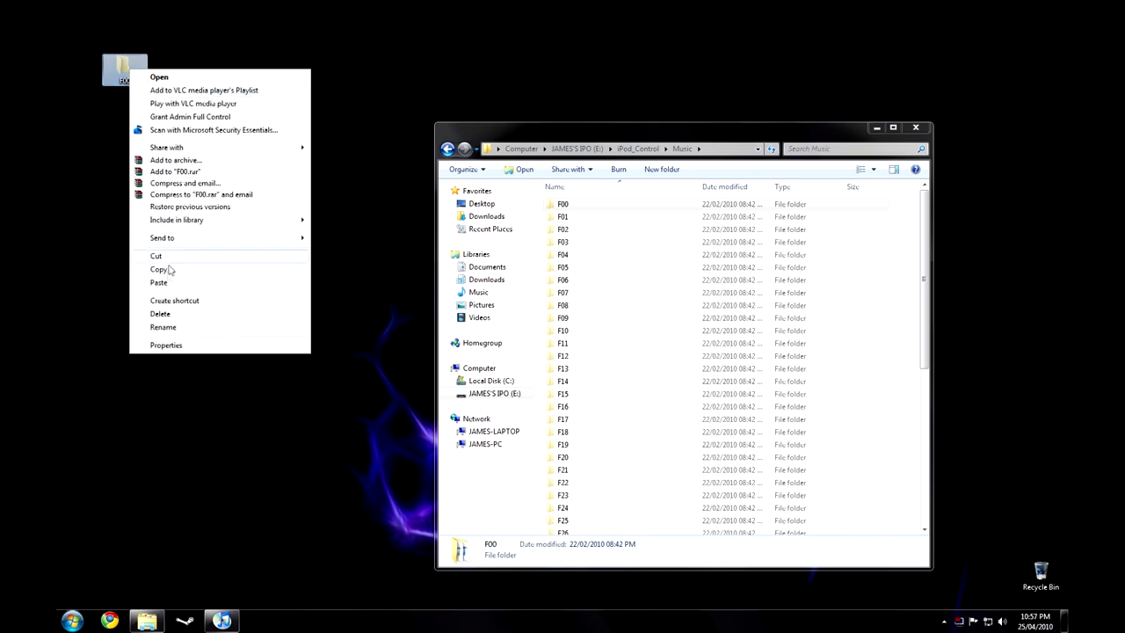
pyautogui.click(165, 345)
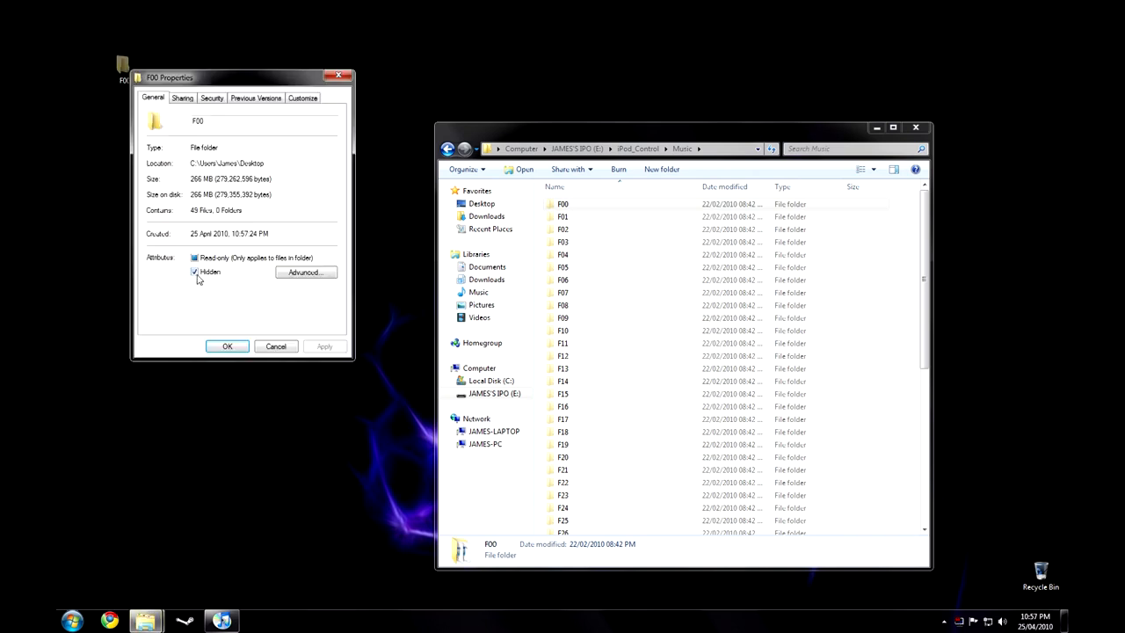
pyautogui.click(193, 270)
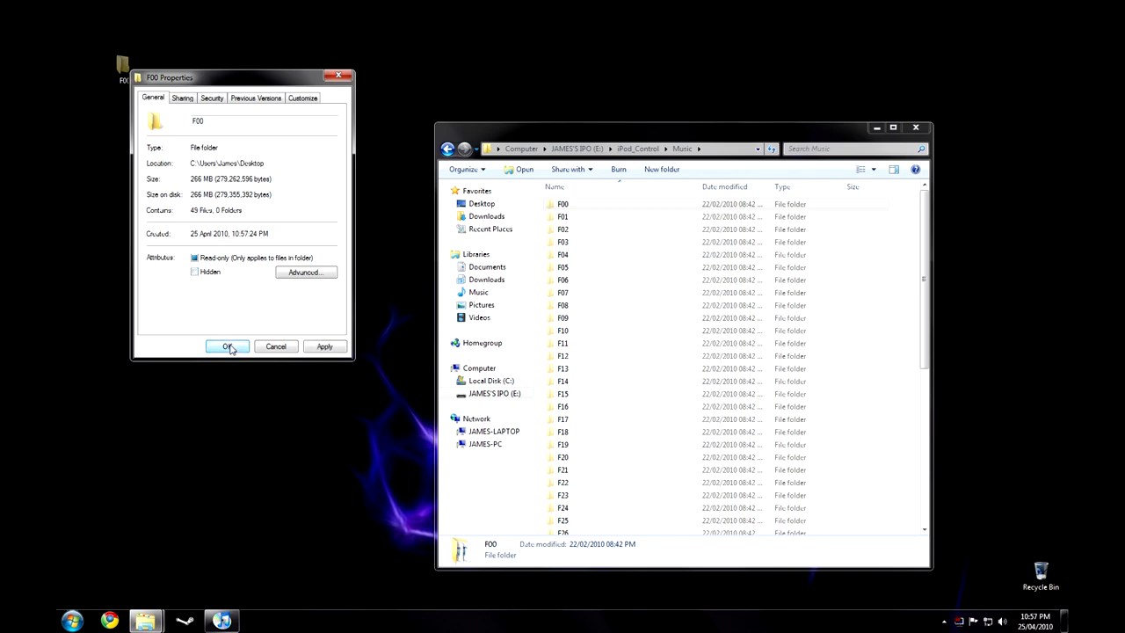
pyautogui.click(226, 344)
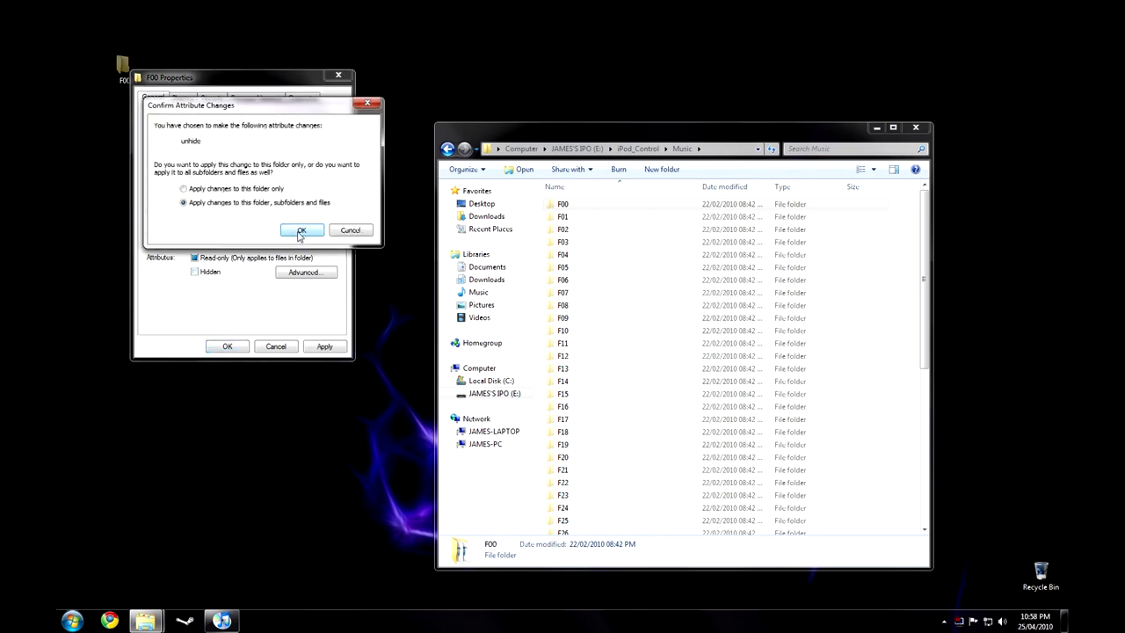
pyautogui.click(303, 231)
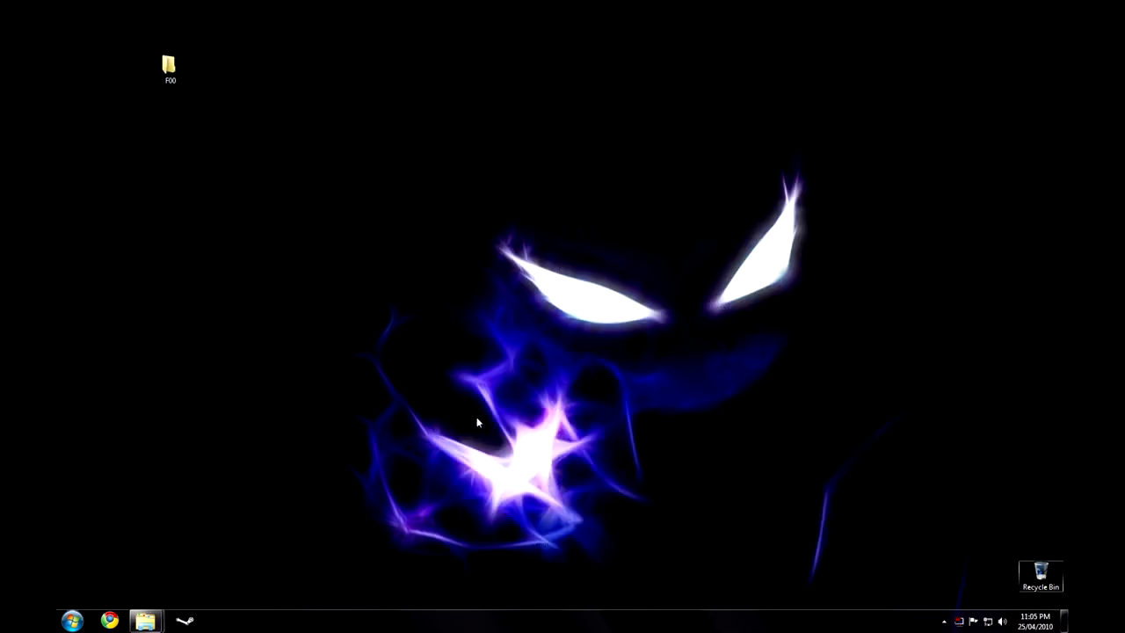
pyautogui.moveTo(255, 441)
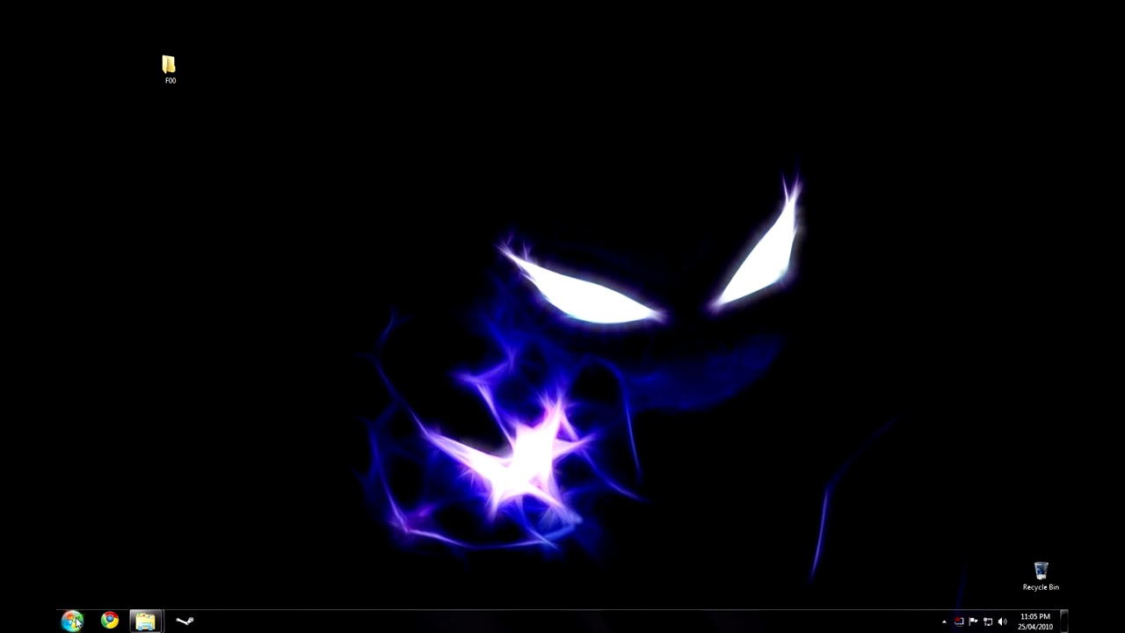
pyautogui.moveTo(249, 429)
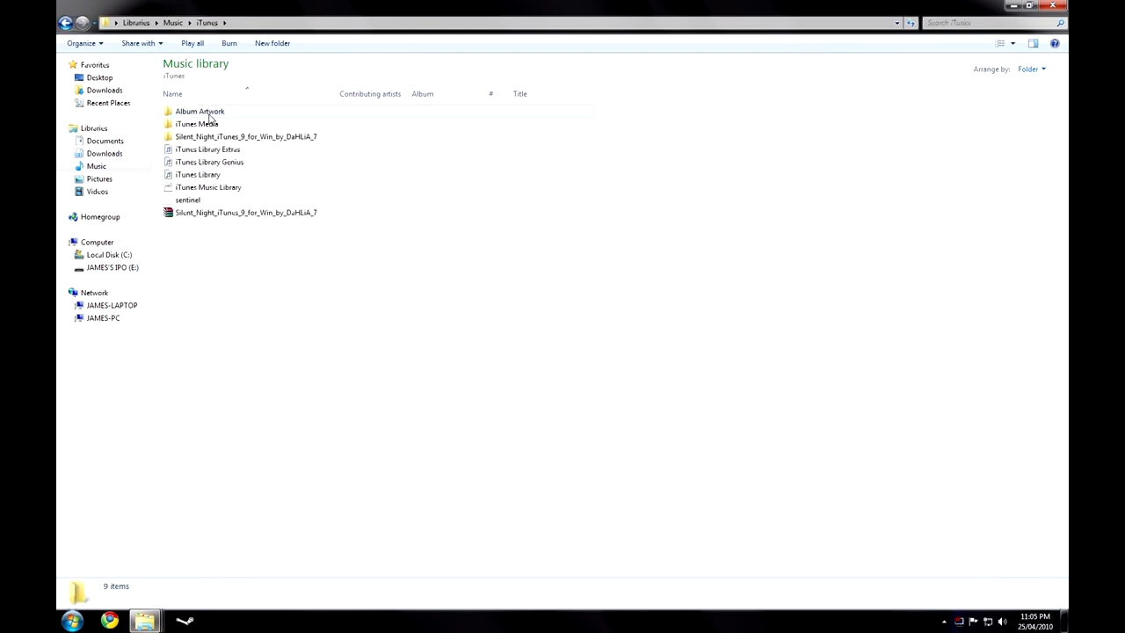
# Step: Move F00 into iTunes Media's Automatically Add to iTunes folder, then bring up the Start menu
pyautogui.doubleClick(197, 123)
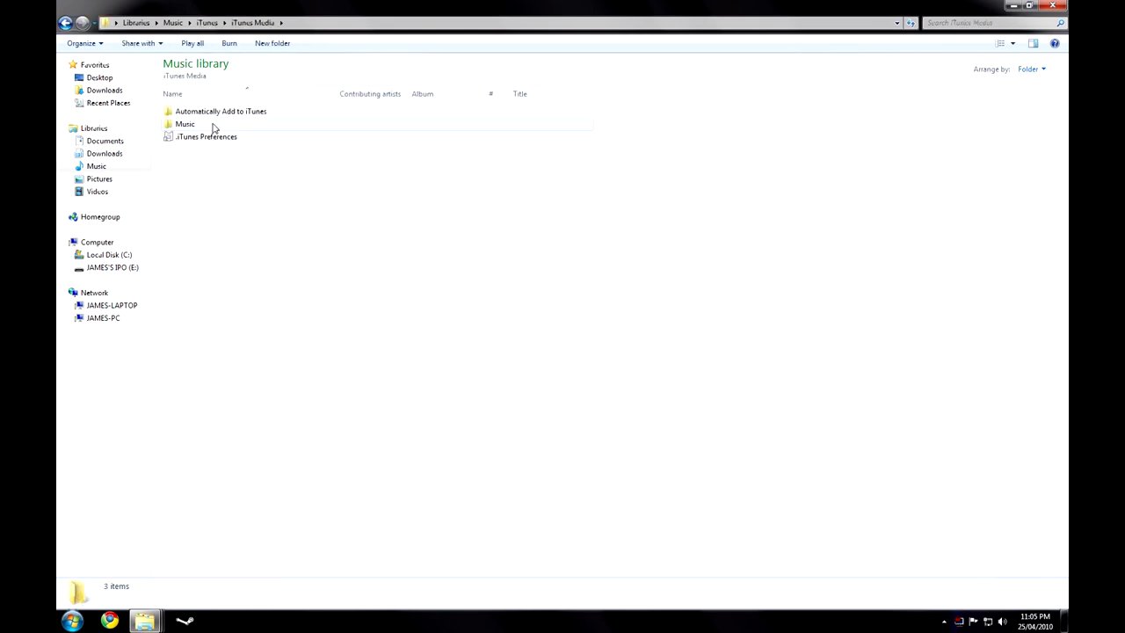
pyautogui.doubleClick(222, 110)
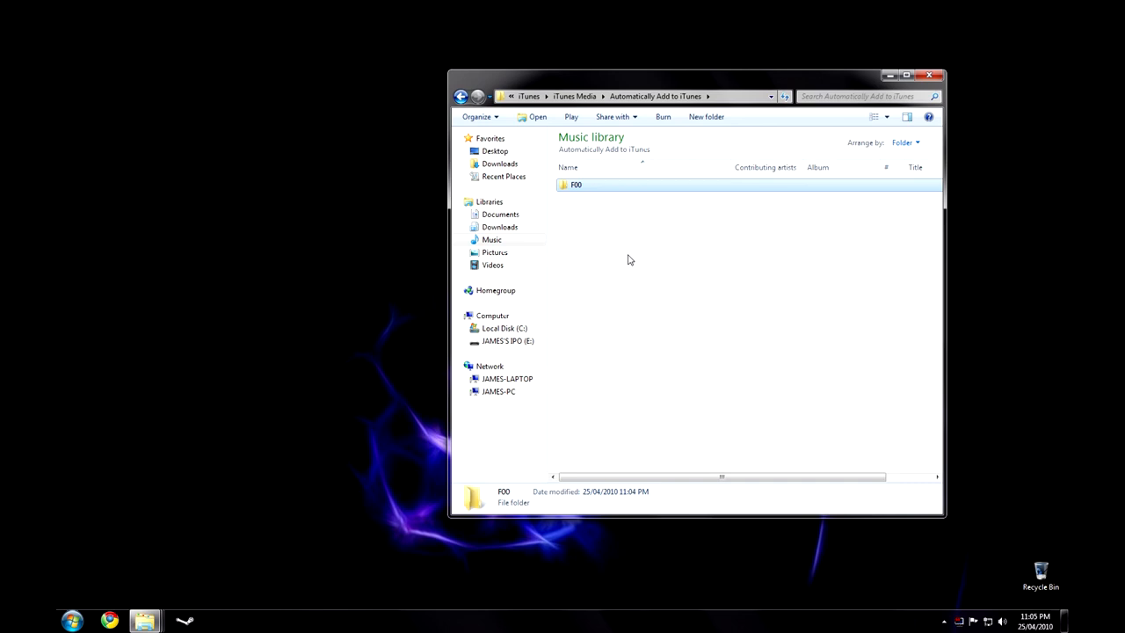
pyautogui.moveTo(601, 211)
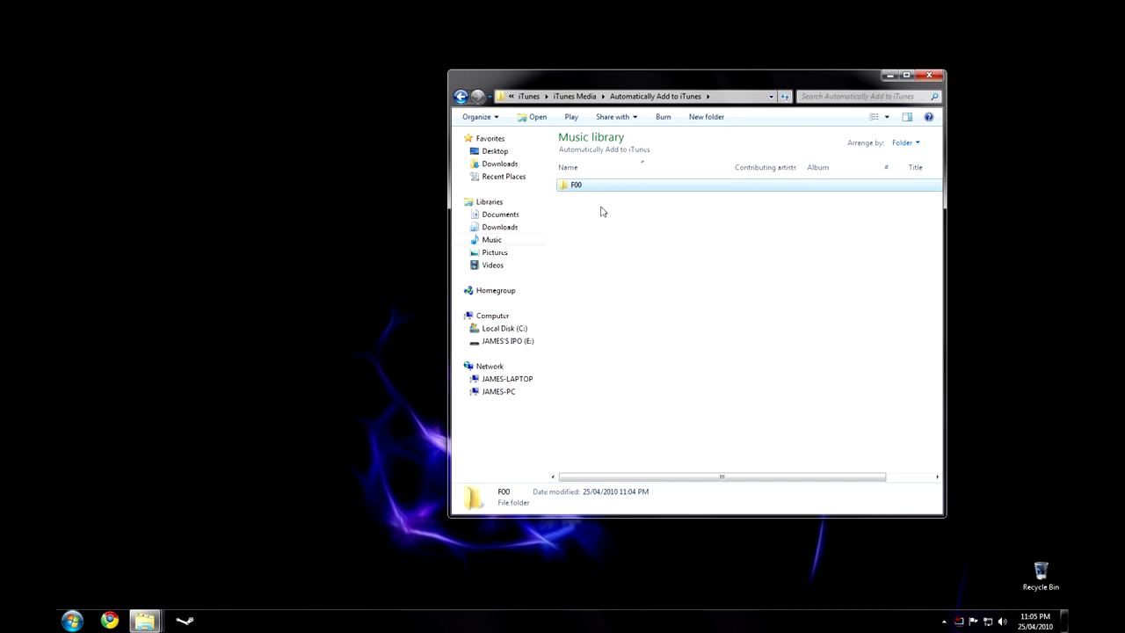
pyautogui.moveTo(589, 222)
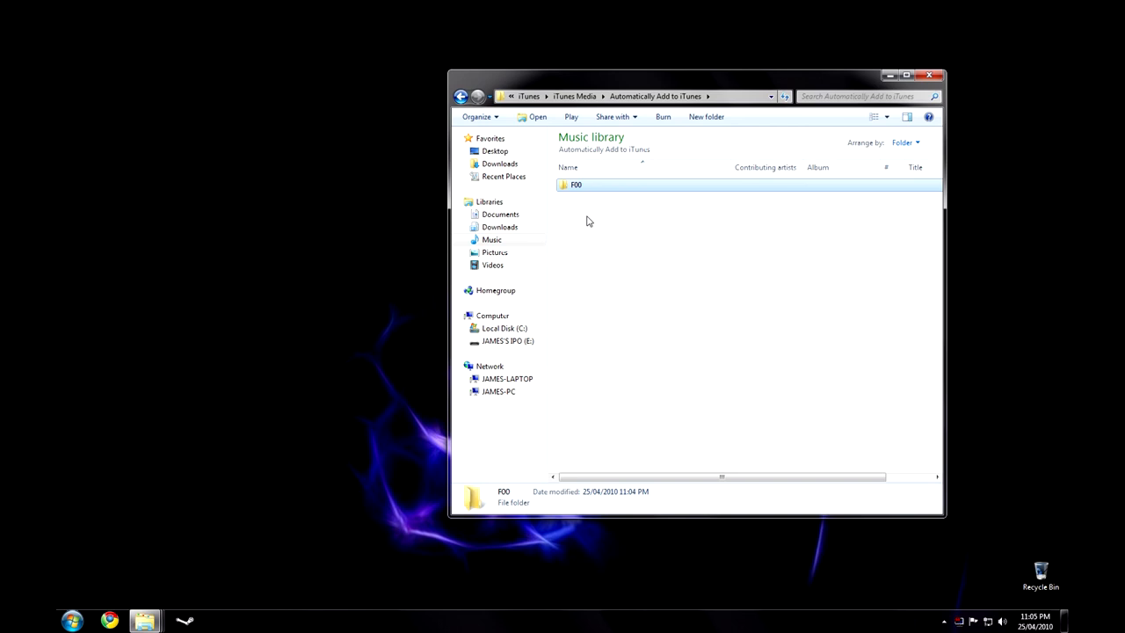
pyautogui.click(668, 316)
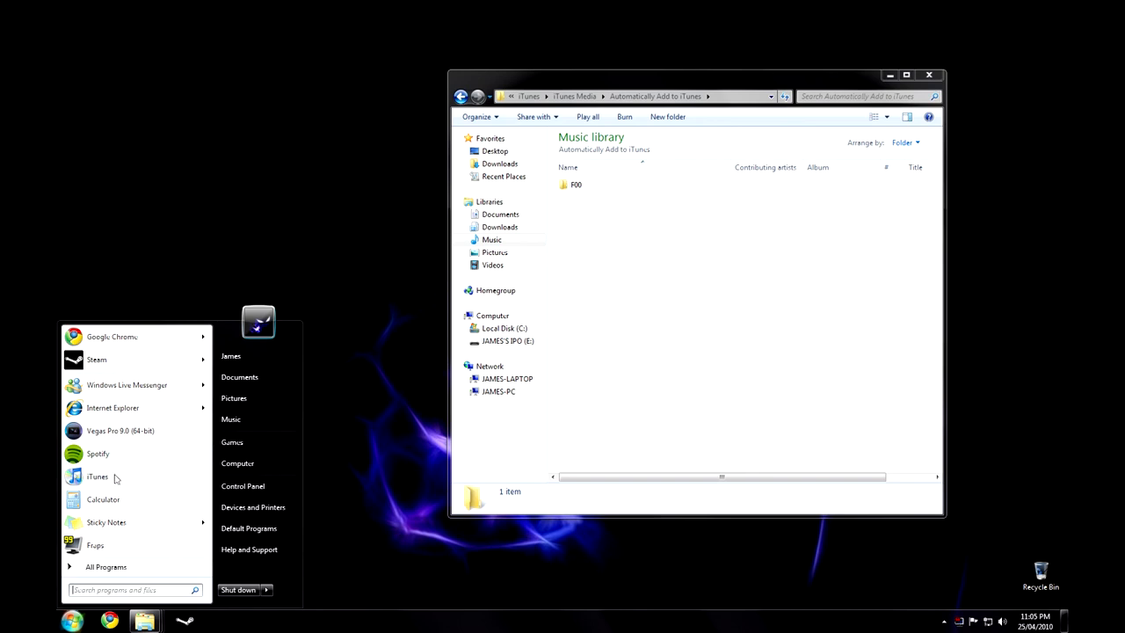
# Step: Launch iTunes, cancel the iPod sync prompt, and scroll the Music library's 49 songs
pyautogui.click(262, 415)
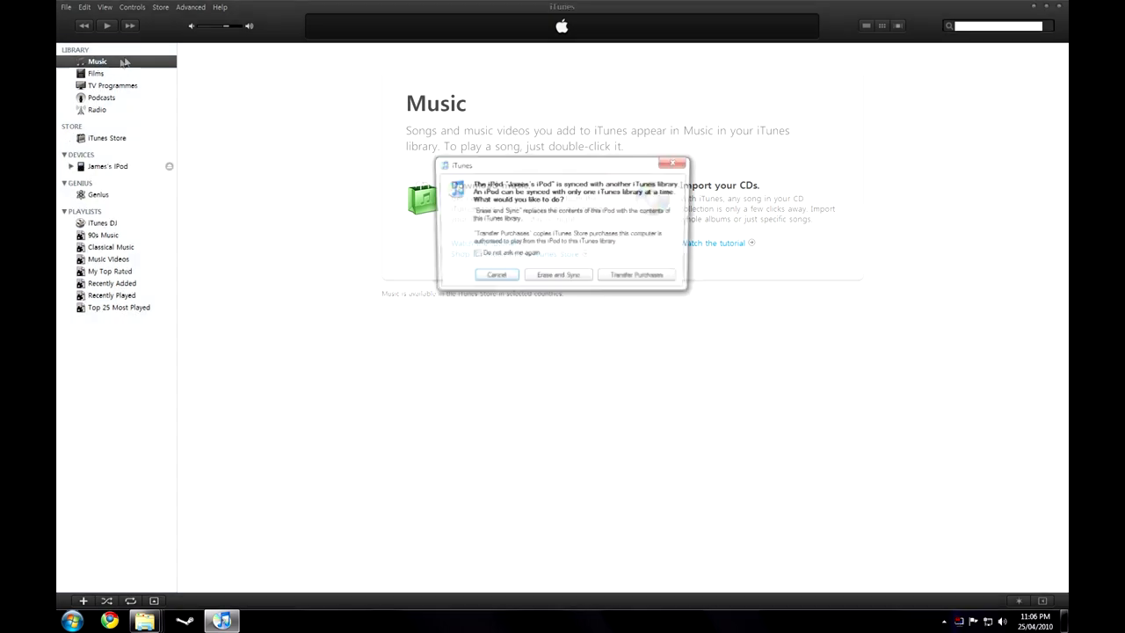
pyautogui.click(495, 274)
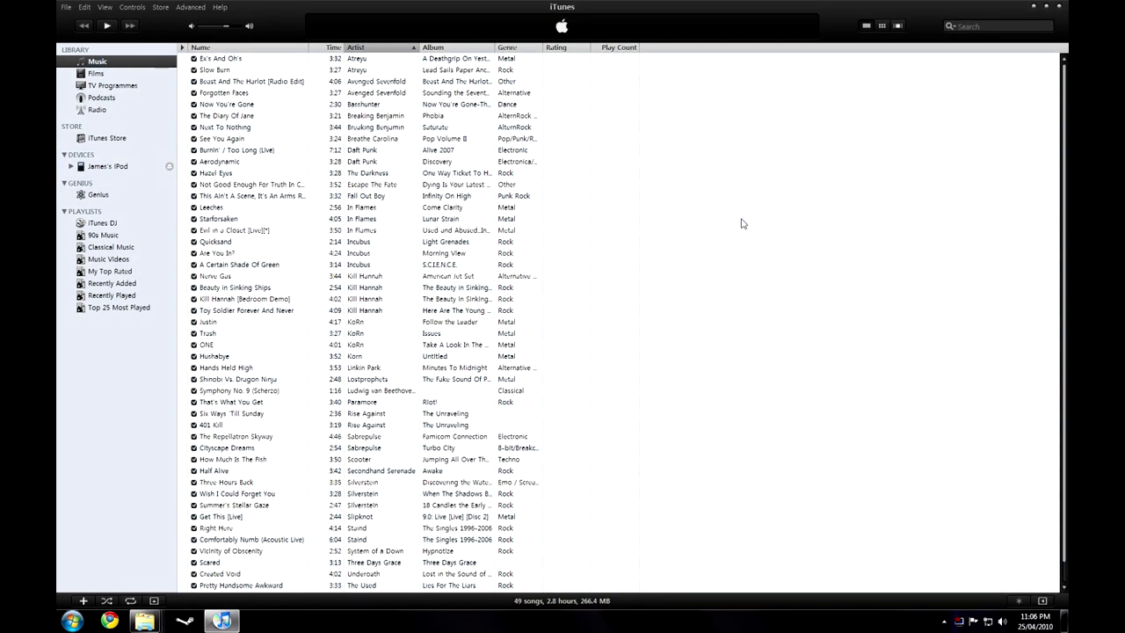
pyautogui.scroll(-3)
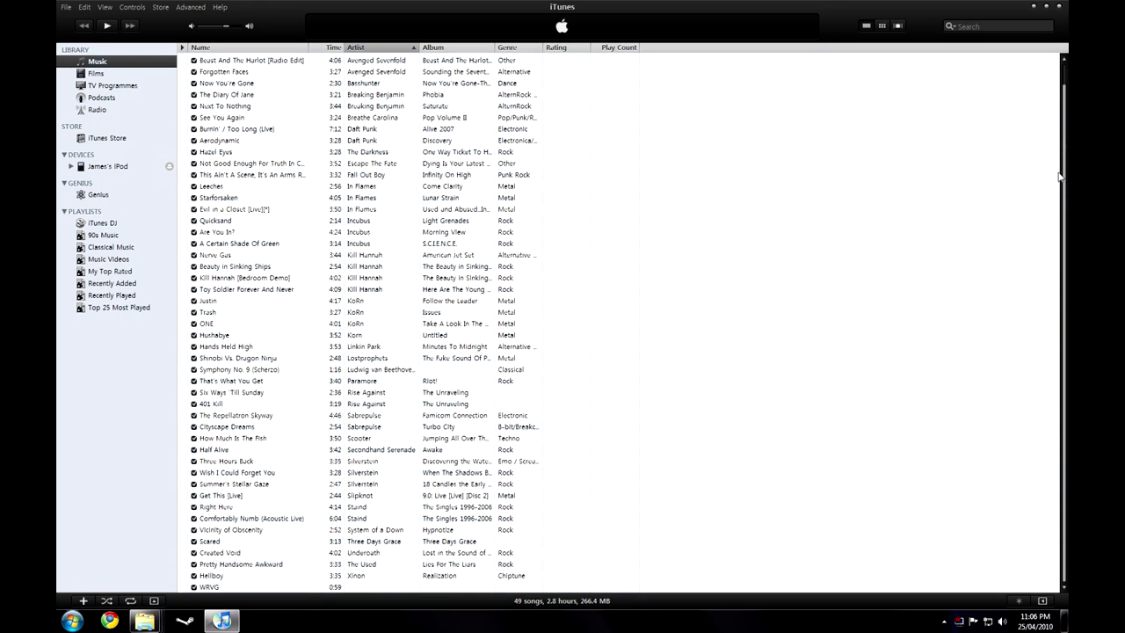
pyautogui.moveTo(448, 413)
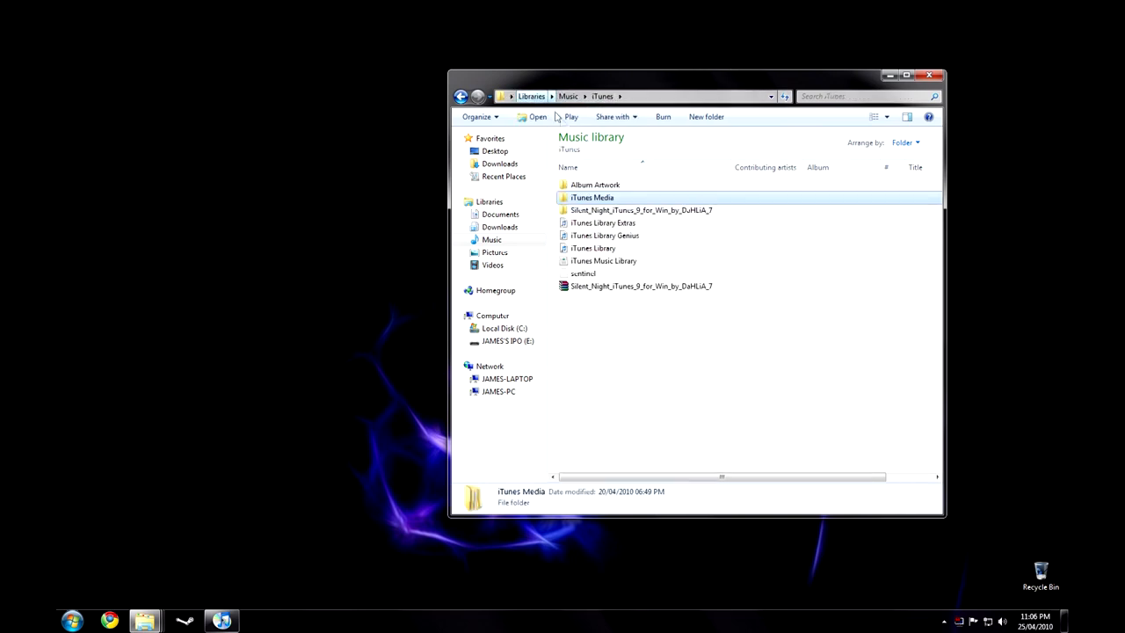
pyautogui.moveTo(591, 197)
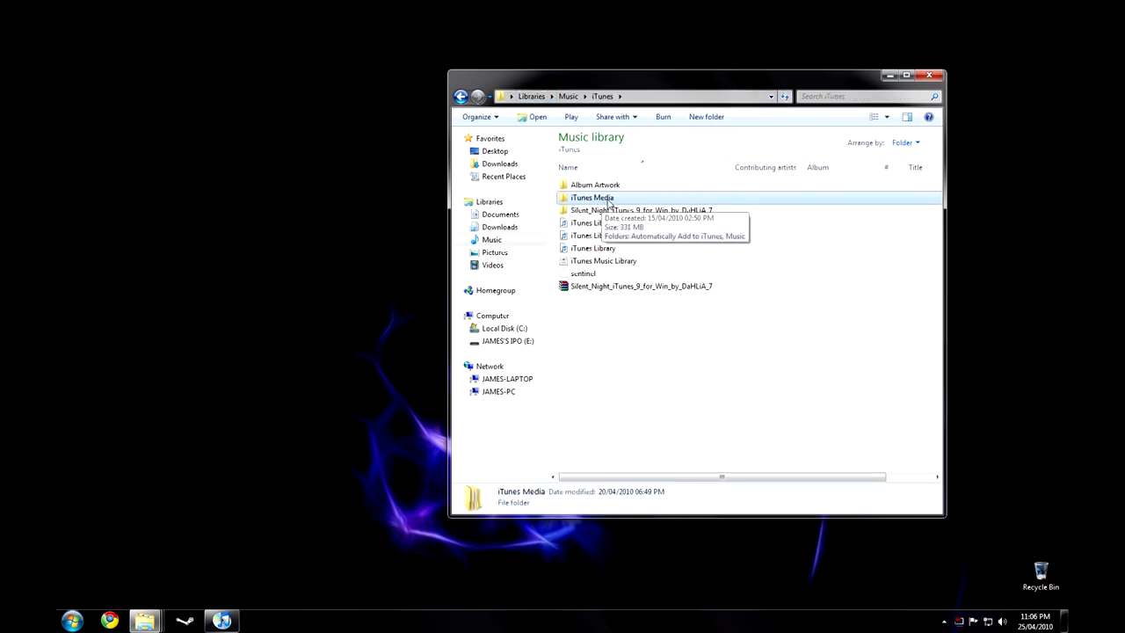
# Step: Browse iTunes Media > Music into the Atreyu album folder and enlarge the window to see its track
pyautogui.doubleClick(590, 197)
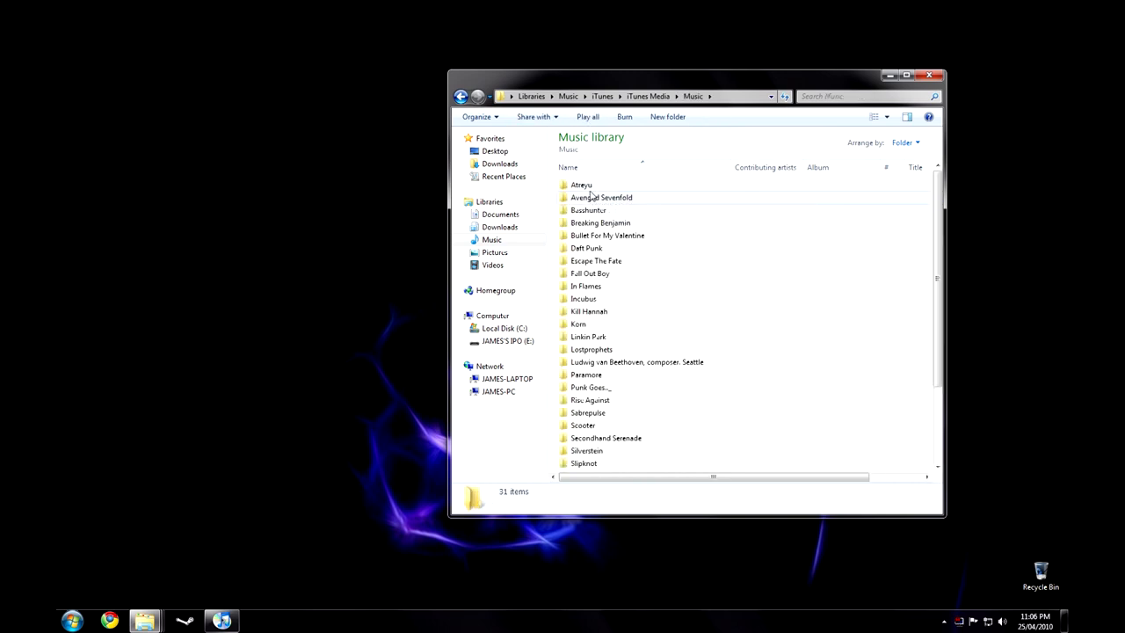
pyautogui.doubleClick(580, 184)
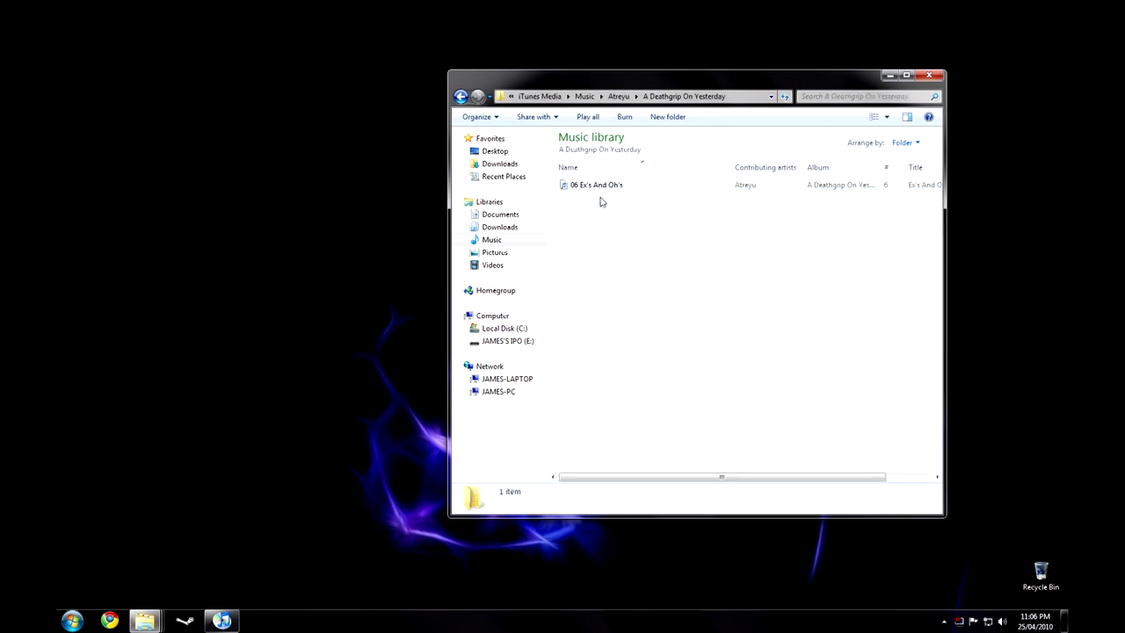
pyautogui.moveTo(601, 202); pyautogui.dragTo(795, 205)
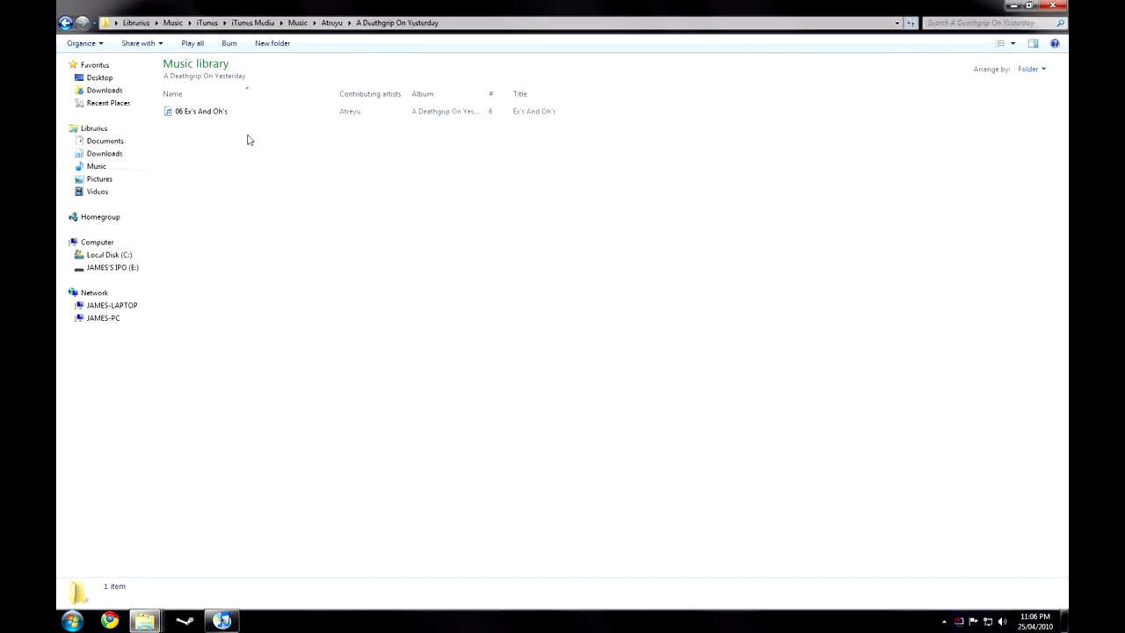
pyautogui.moveTo(260, 123)
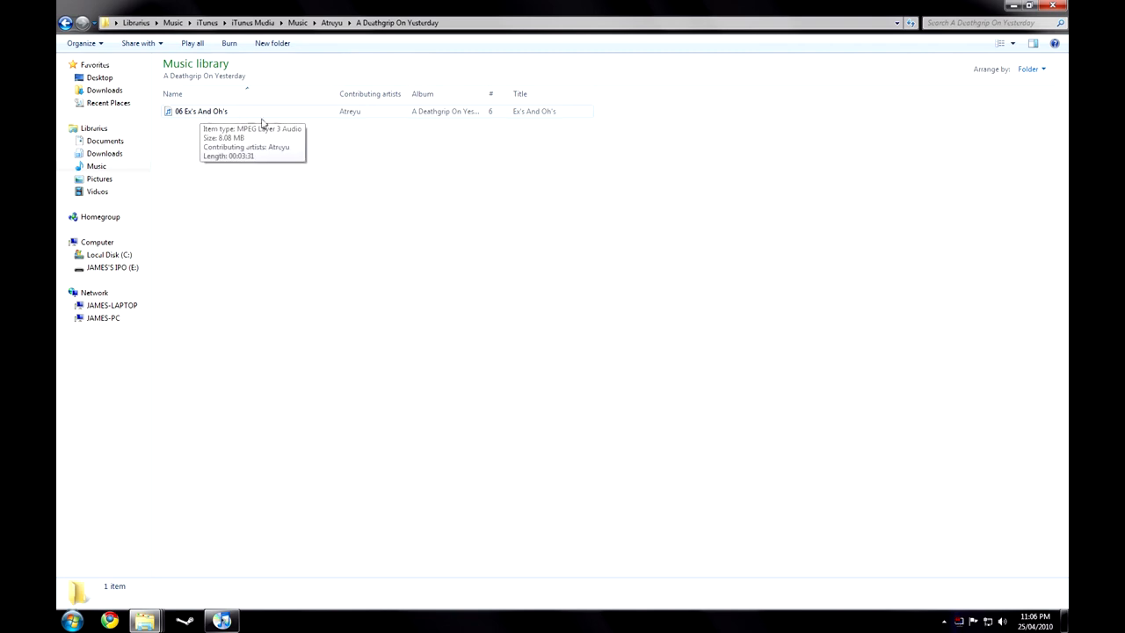
pyautogui.moveTo(432, 116)
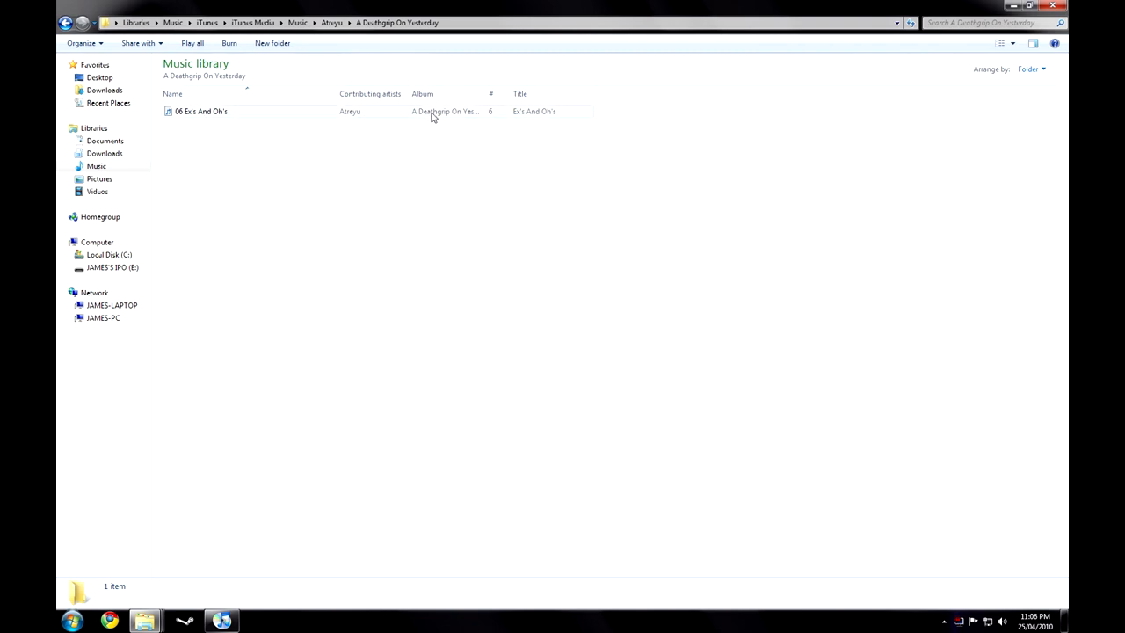
pyautogui.moveTo(555, 119)
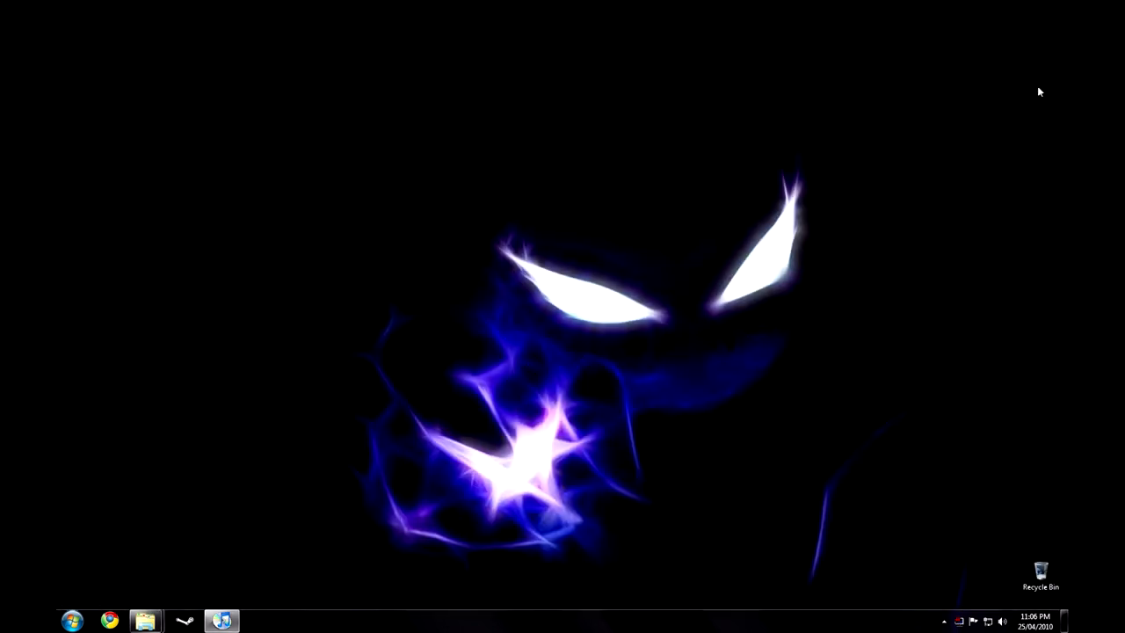
pyautogui.moveTo(801, 364)
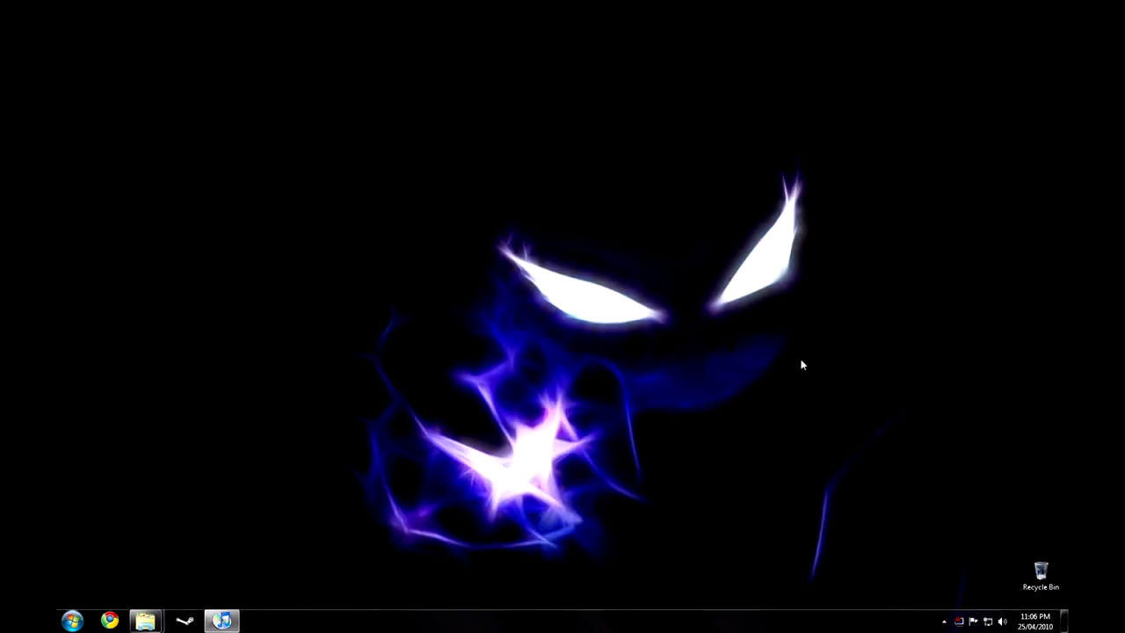